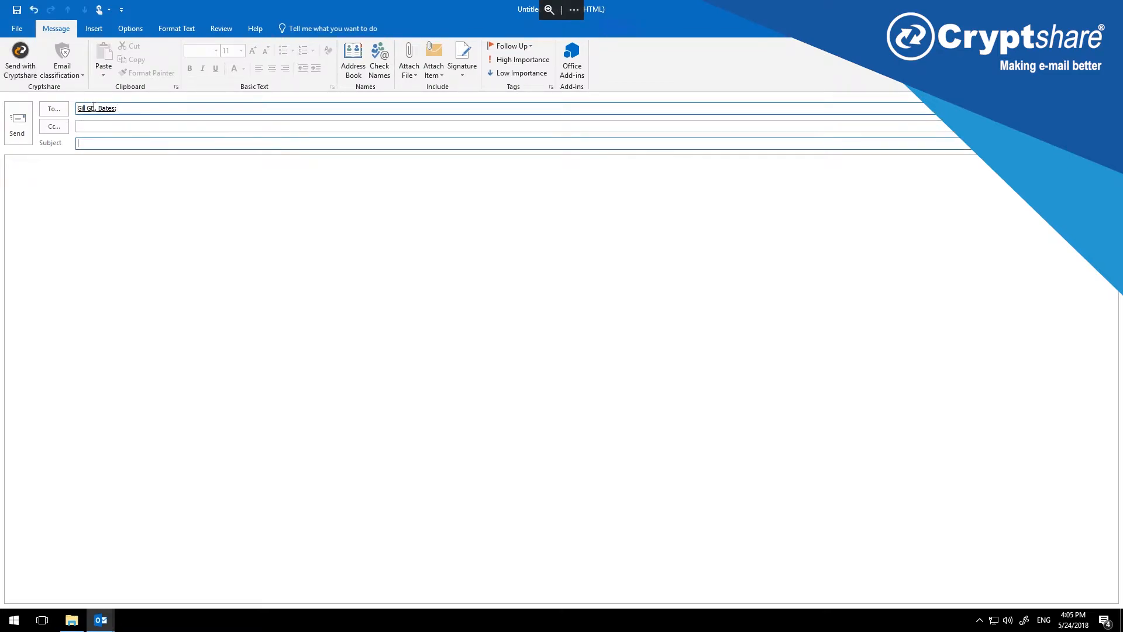
# Enter subject 'Confidential message' and body 'Hi Gill, This is a highly confidential... Best regards,'.
pyautogui.write('Confidential message')
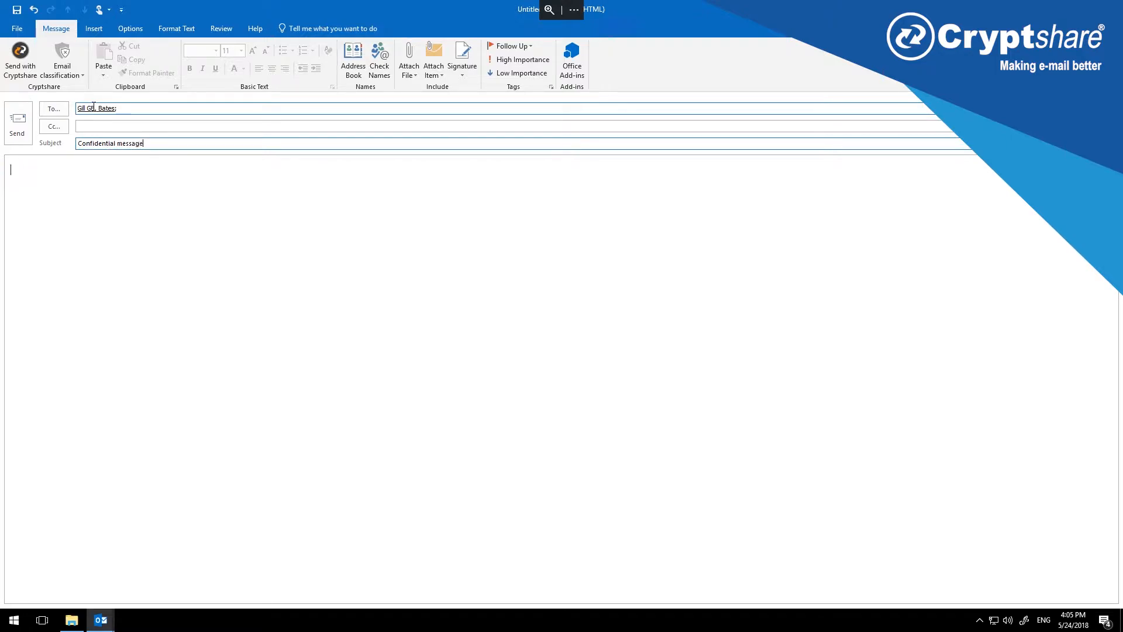
pyautogui.write('Hi G')
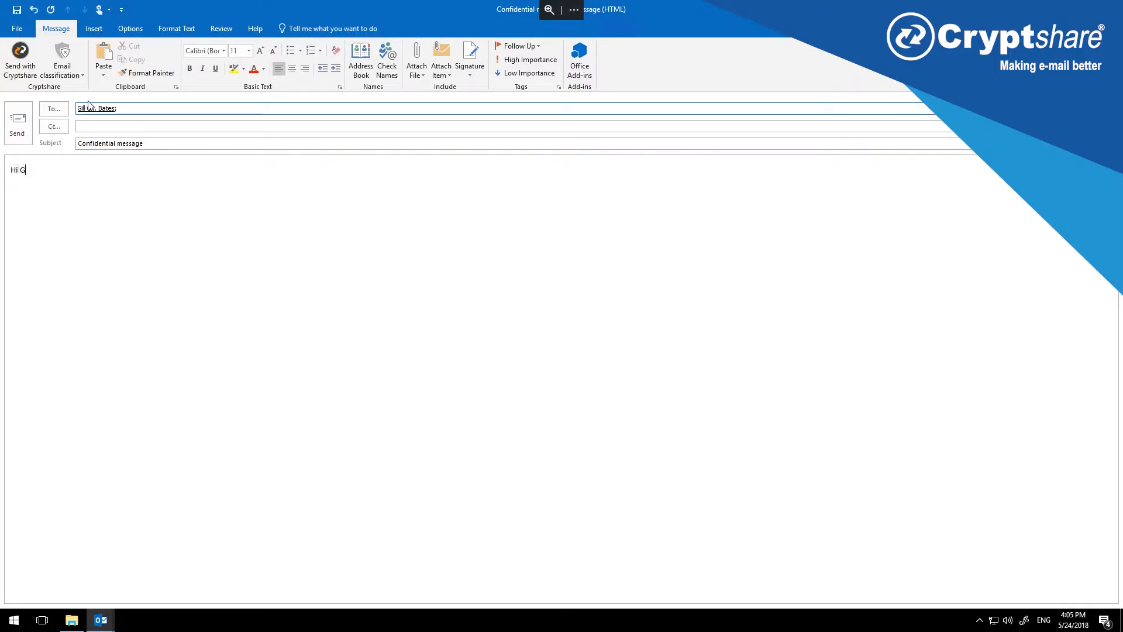
pyautogui.write('ill,')
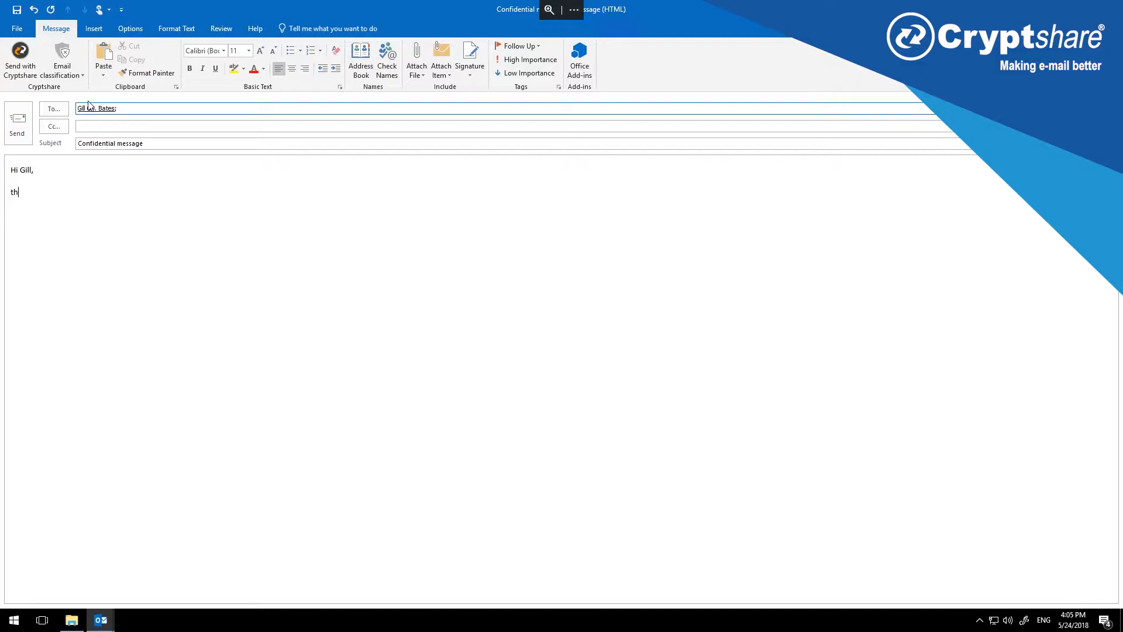
pyautogui.write('This is a highl')
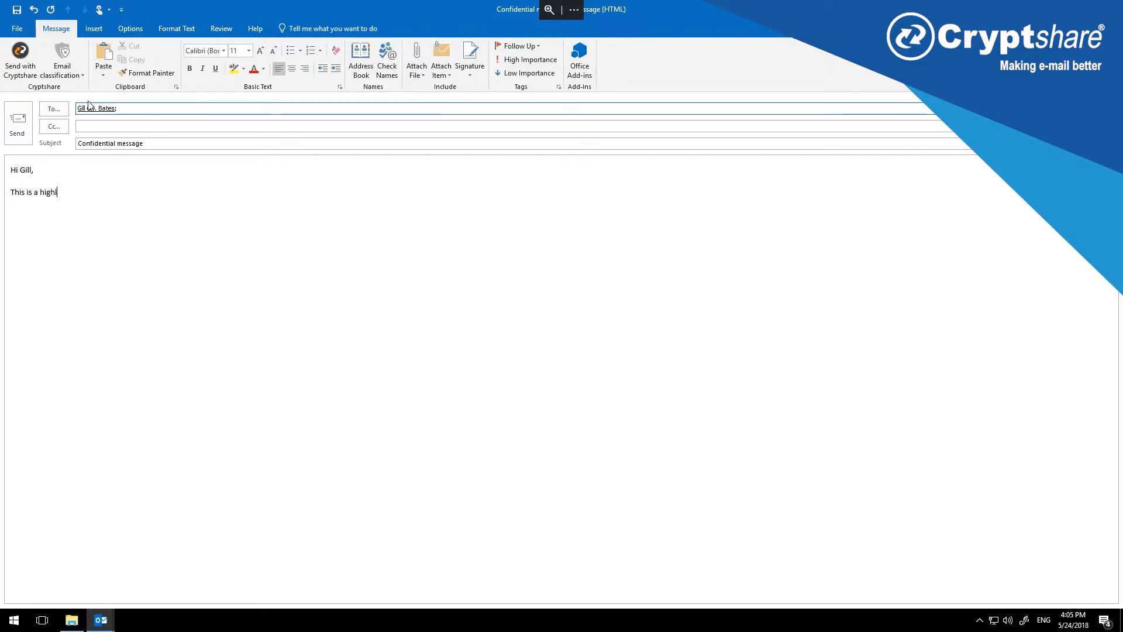
pyautogui.write('y confidential message.')
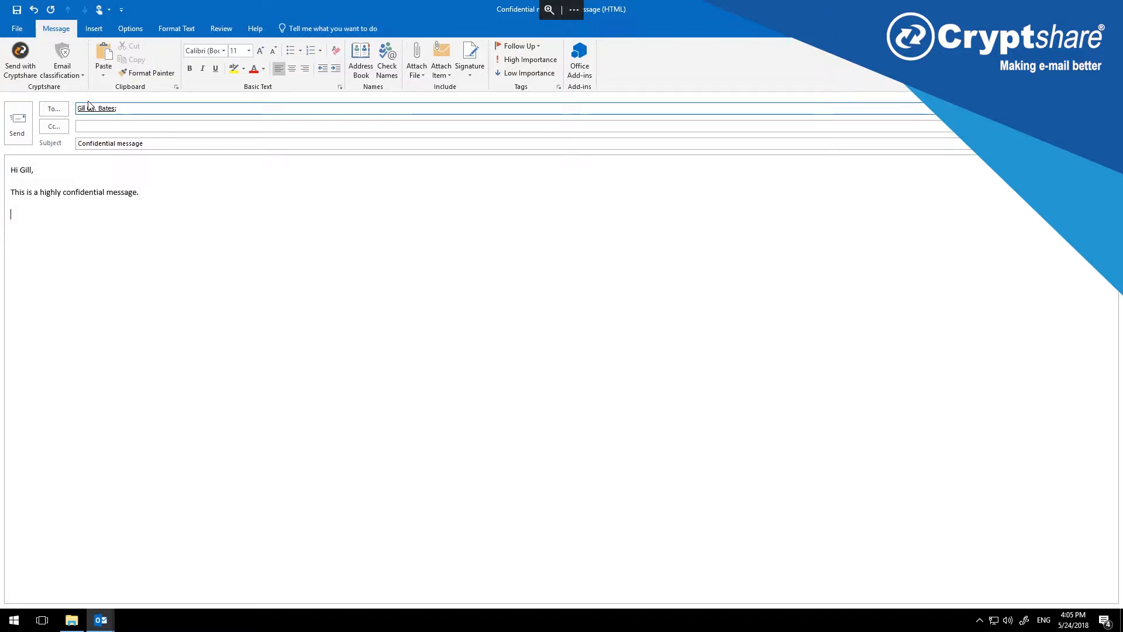
pyautogui.write('Best regard')
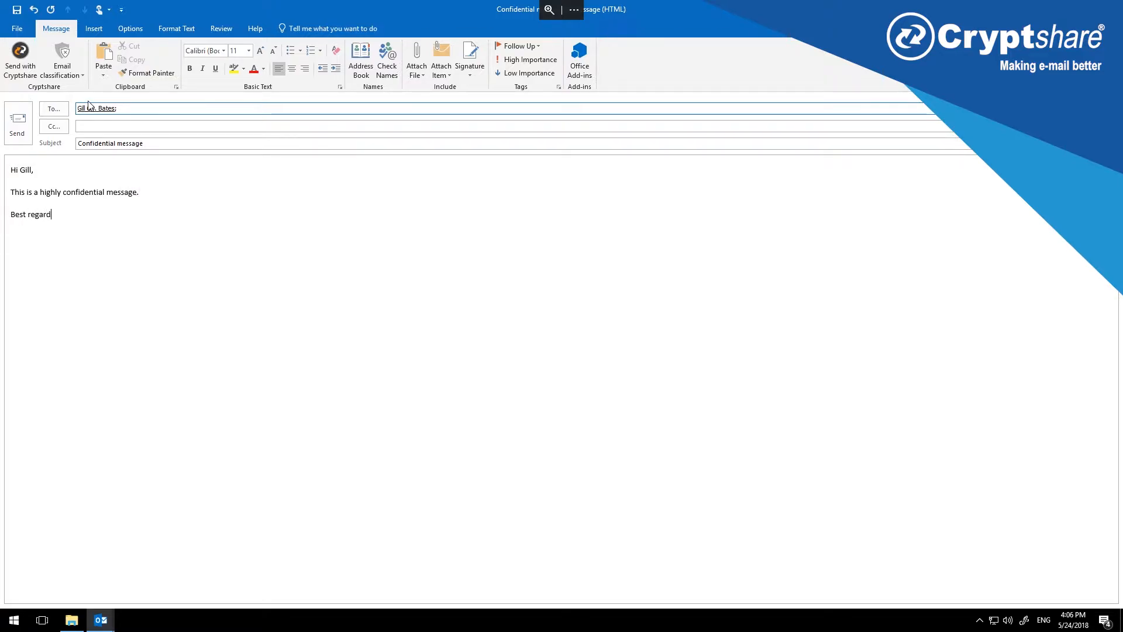
pyautogui.write('s,')
pyautogui.write('John')
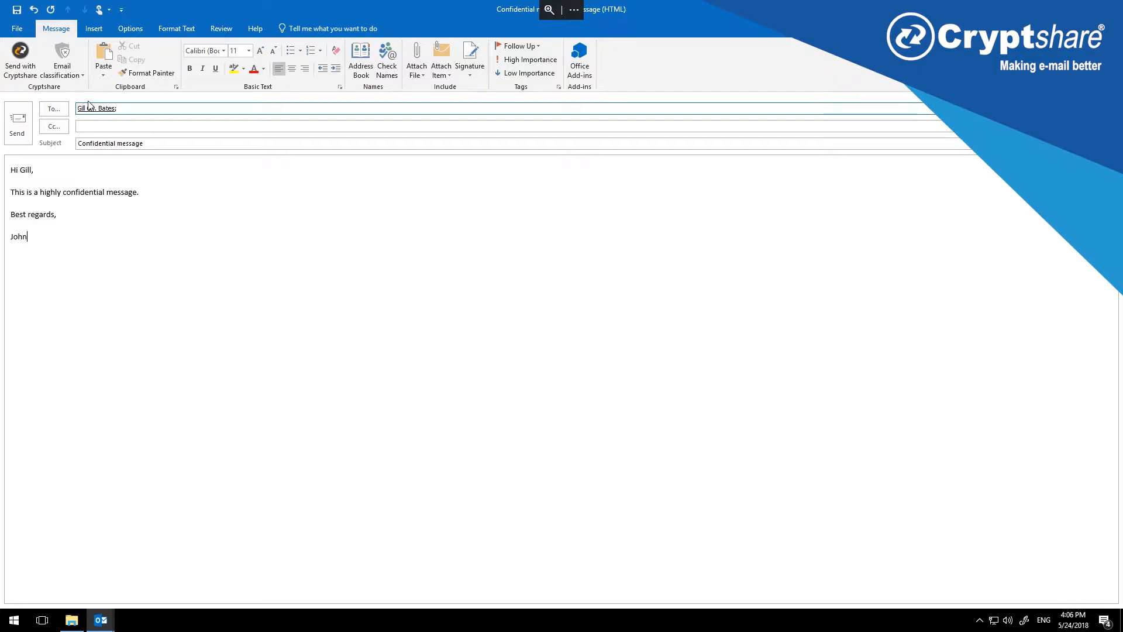
pyautogui.click(70, 620)
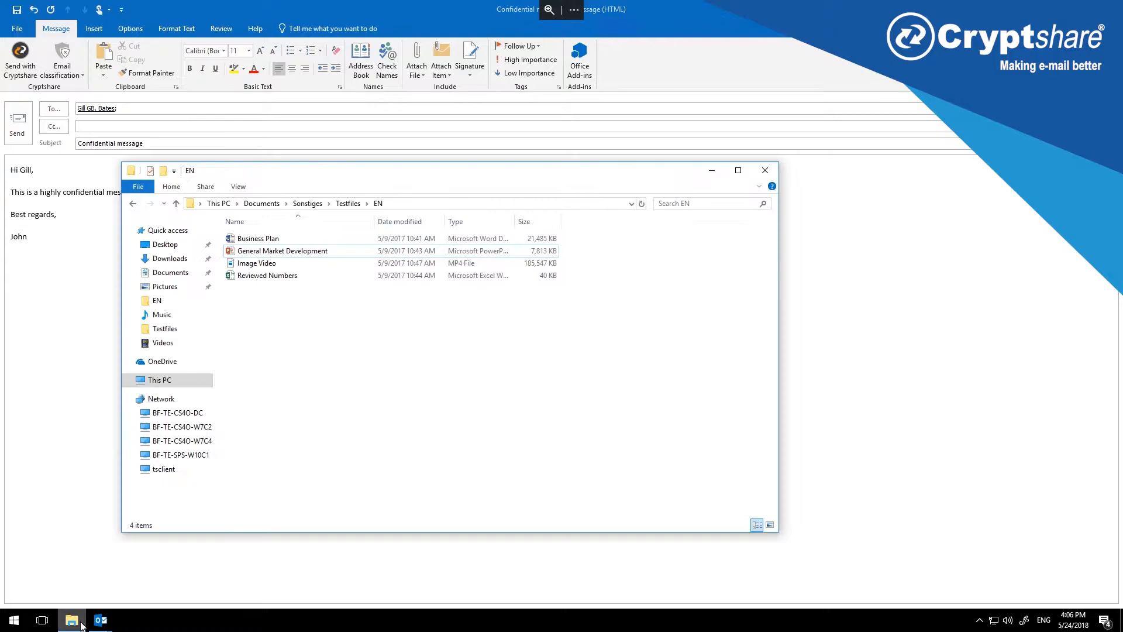
pyautogui.click(282, 250)
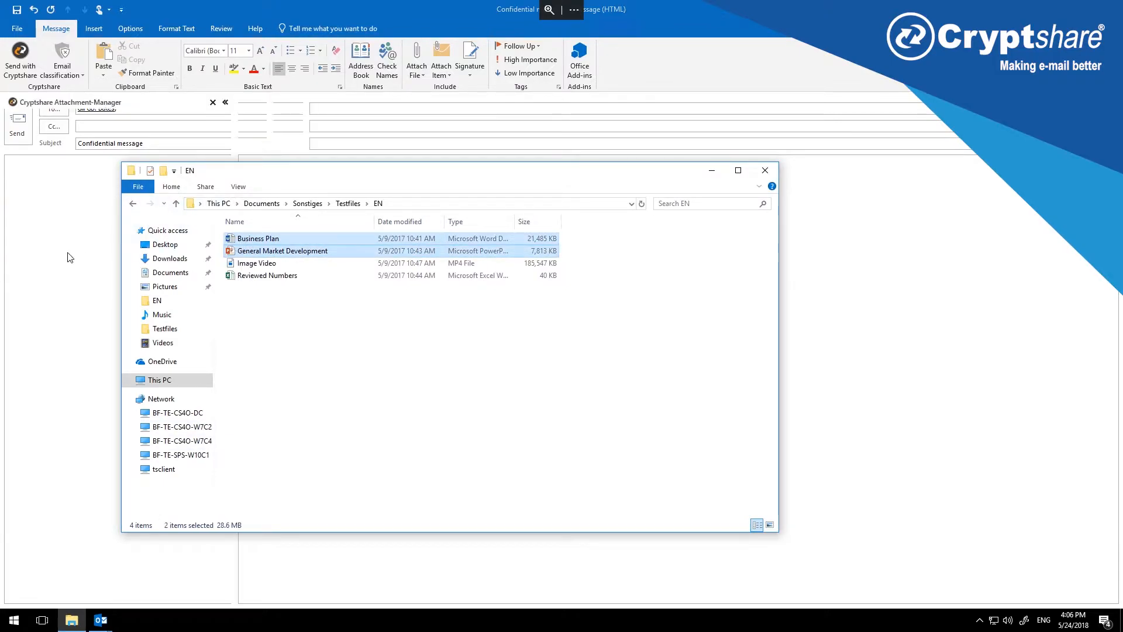
pyautogui.click(416, 61)
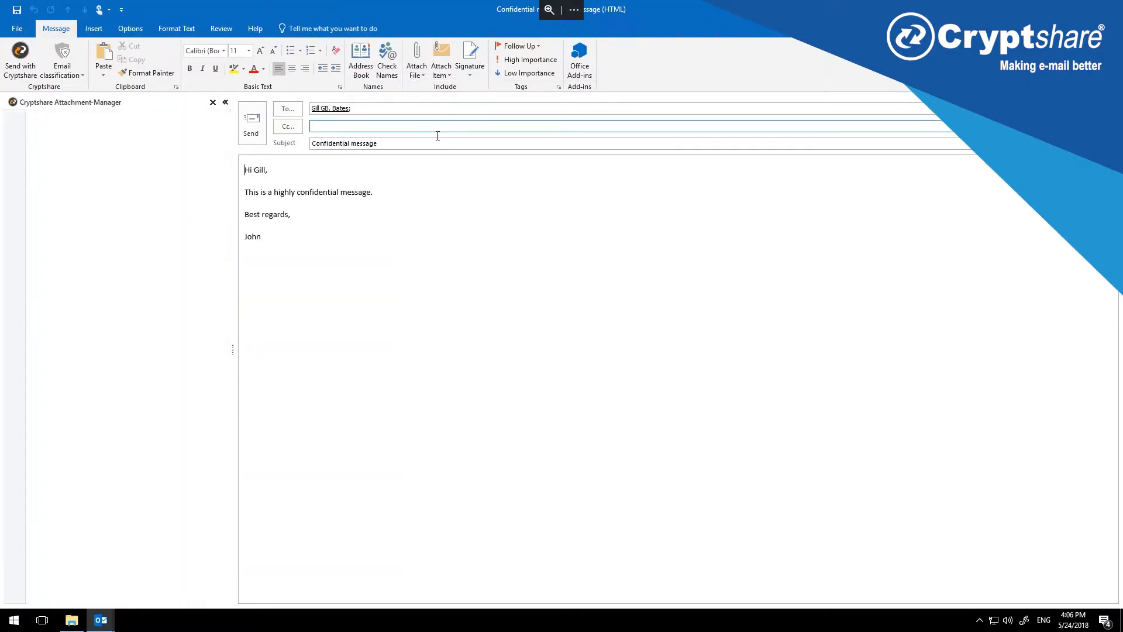
pyautogui.click(213, 101)
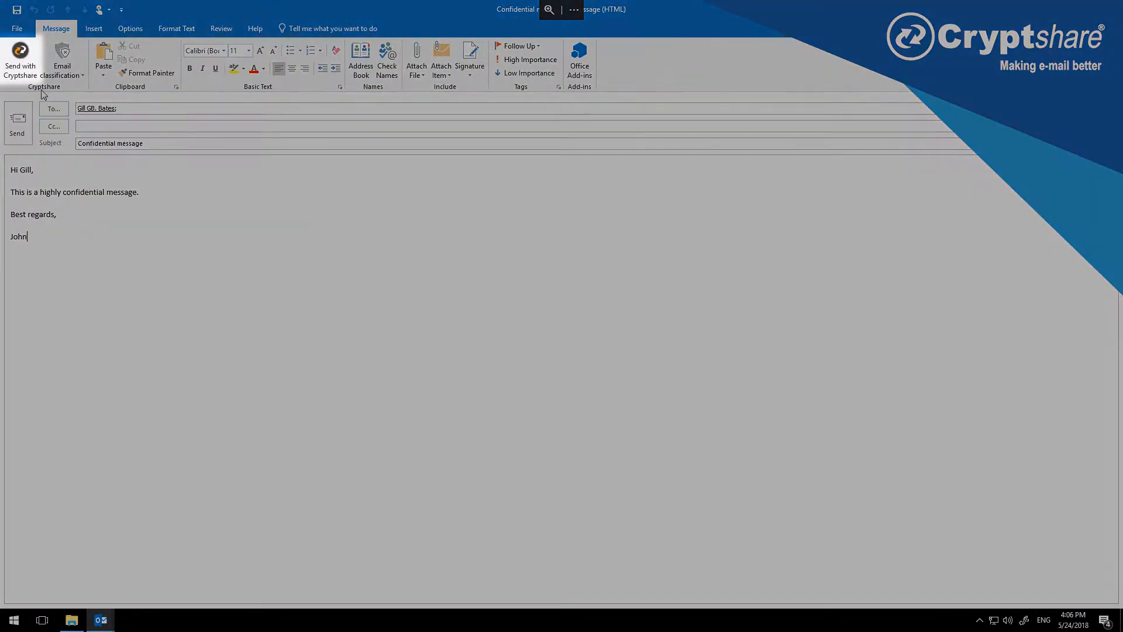
# Add Business Plan, General Market Development, Image Video and Reviewed Numbers via the Cryptshare Attachment-Manager.
pyautogui.click(20, 61)
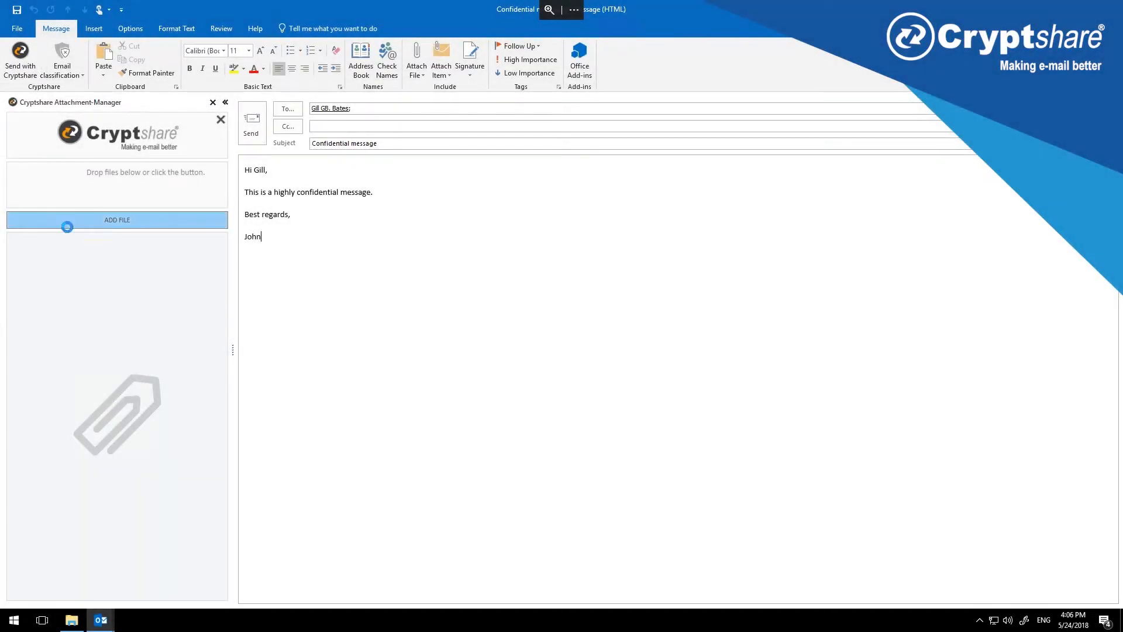
pyautogui.click(117, 220)
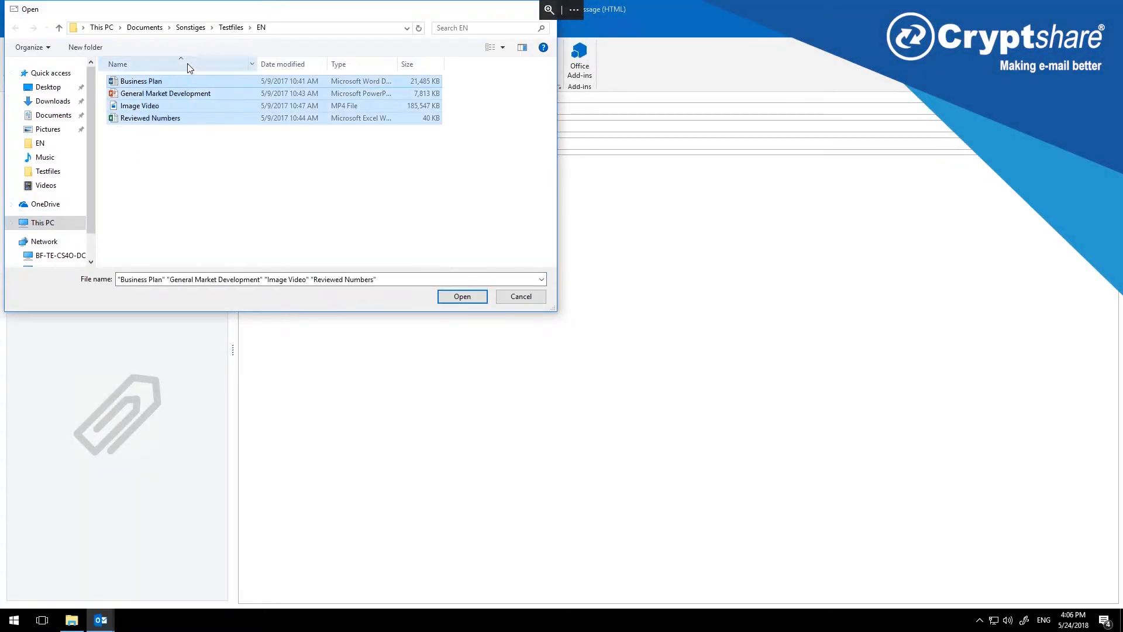
pyautogui.click(462, 296)
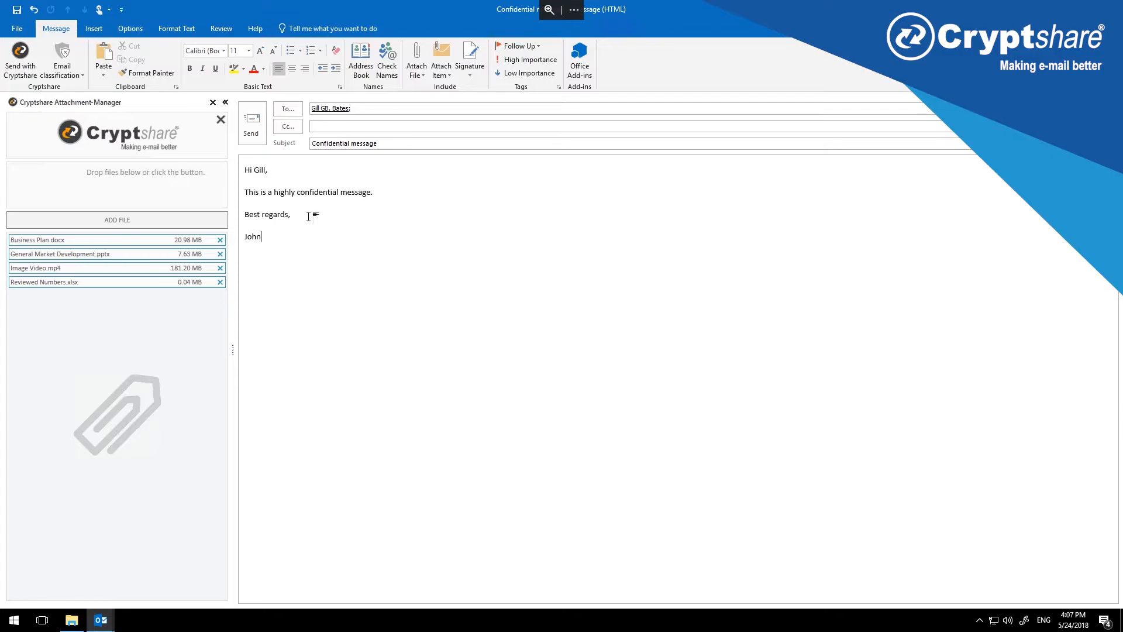
pyautogui.click(62, 59)
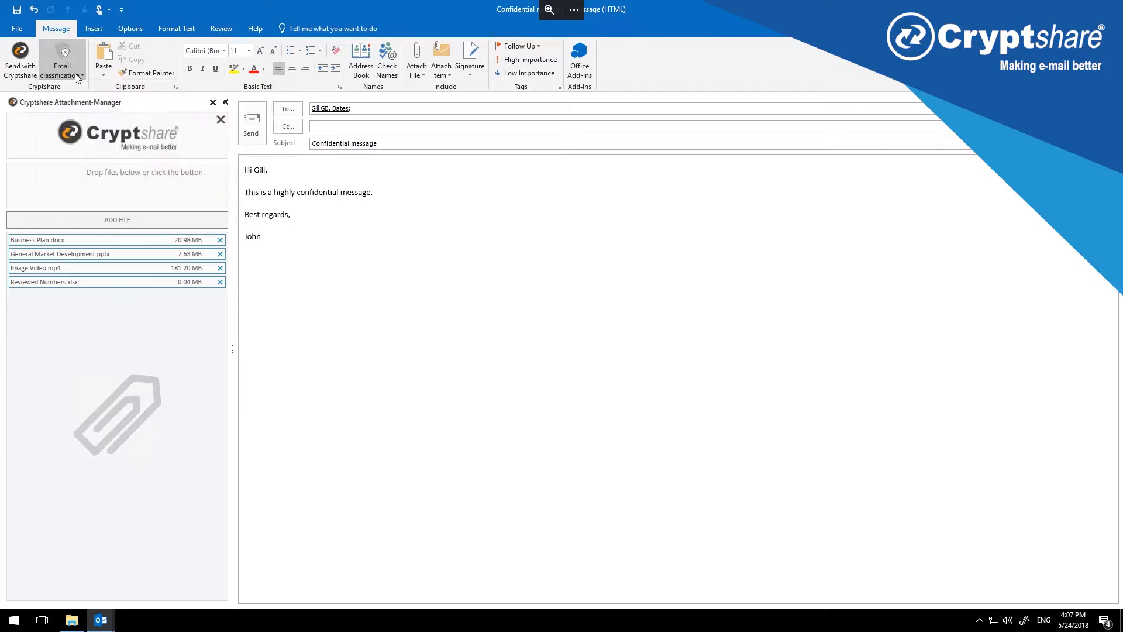
pyautogui.moveTo(144, 122)
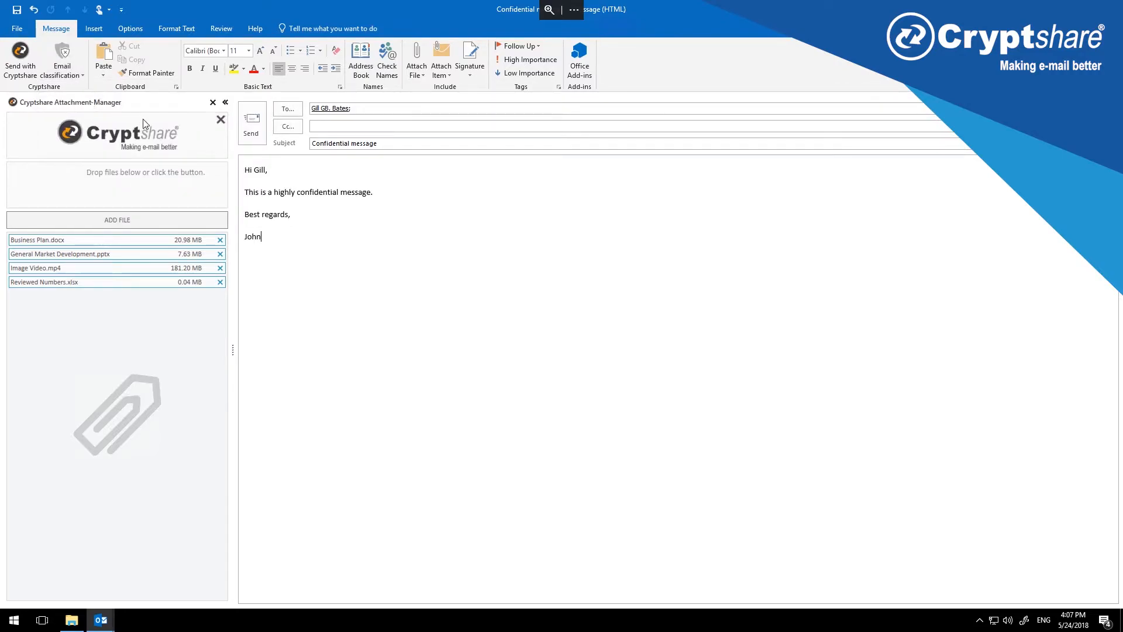
# Start sending with Cryptshare and keep the transfer's expiration date unchanged.
pyautogui.click(251, 122)
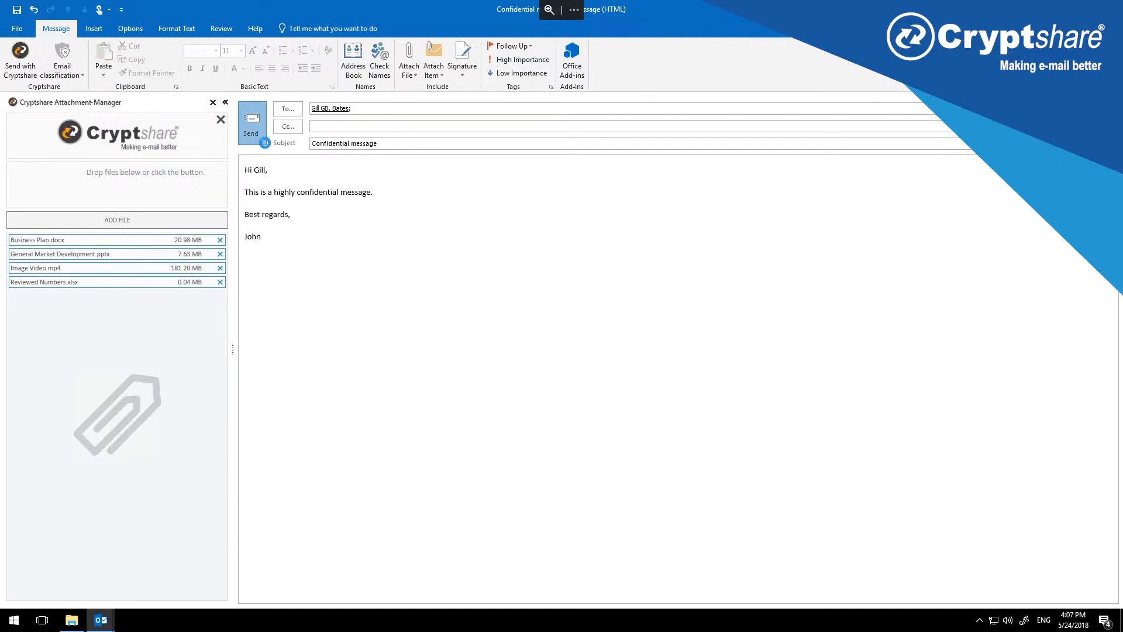
pyautogui.click(250, 121)
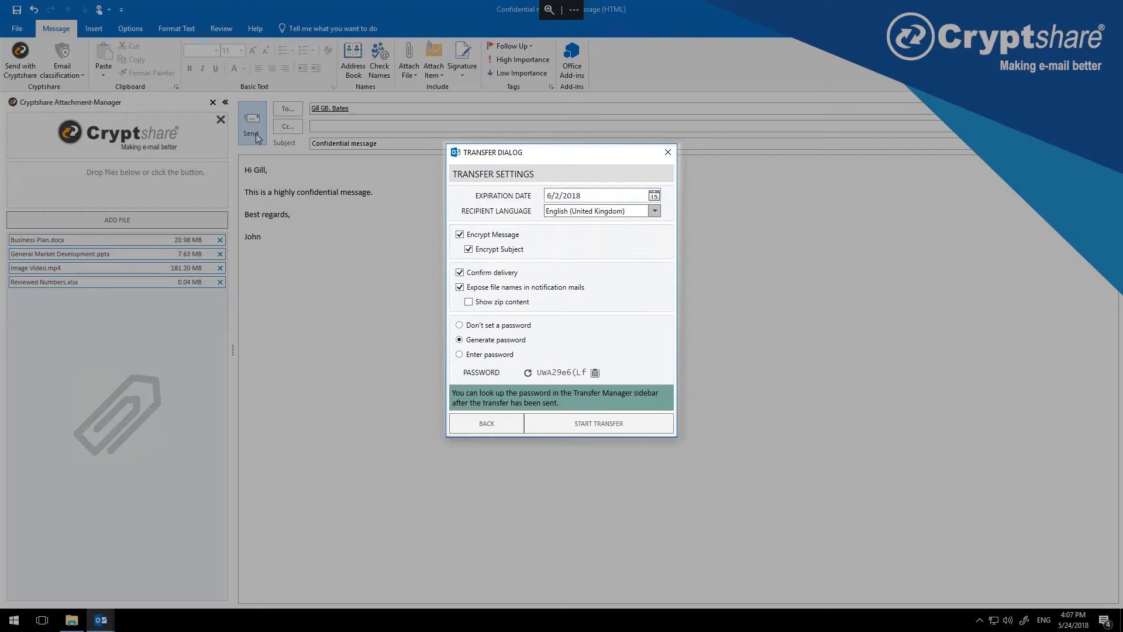
pyautogui.moveTo(359, 159)
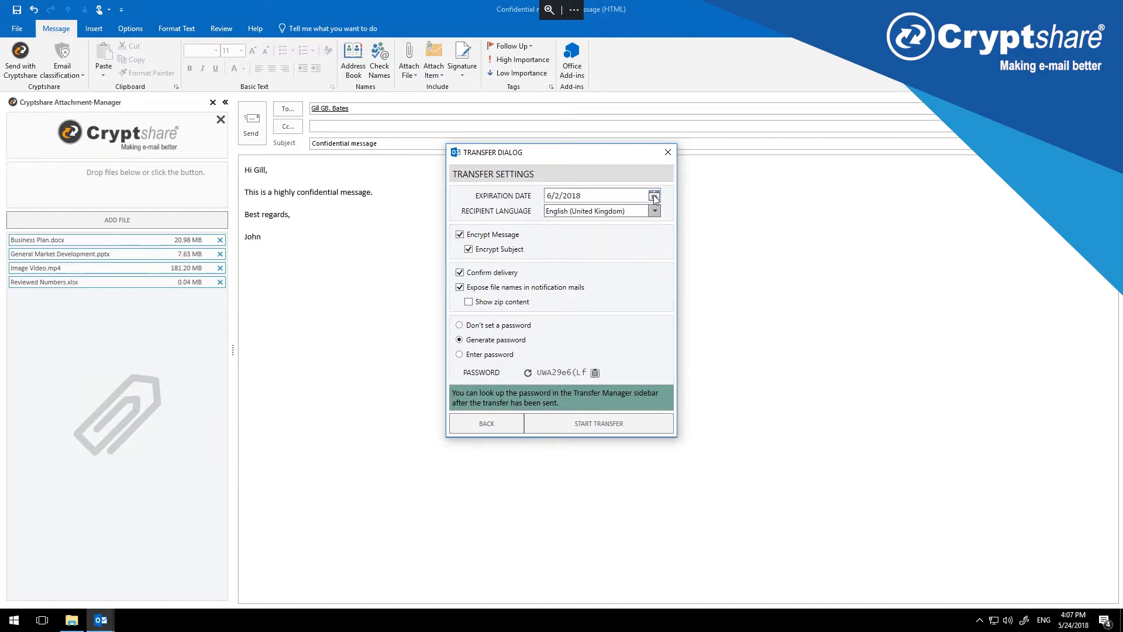
pyautogui.click(652, 195)
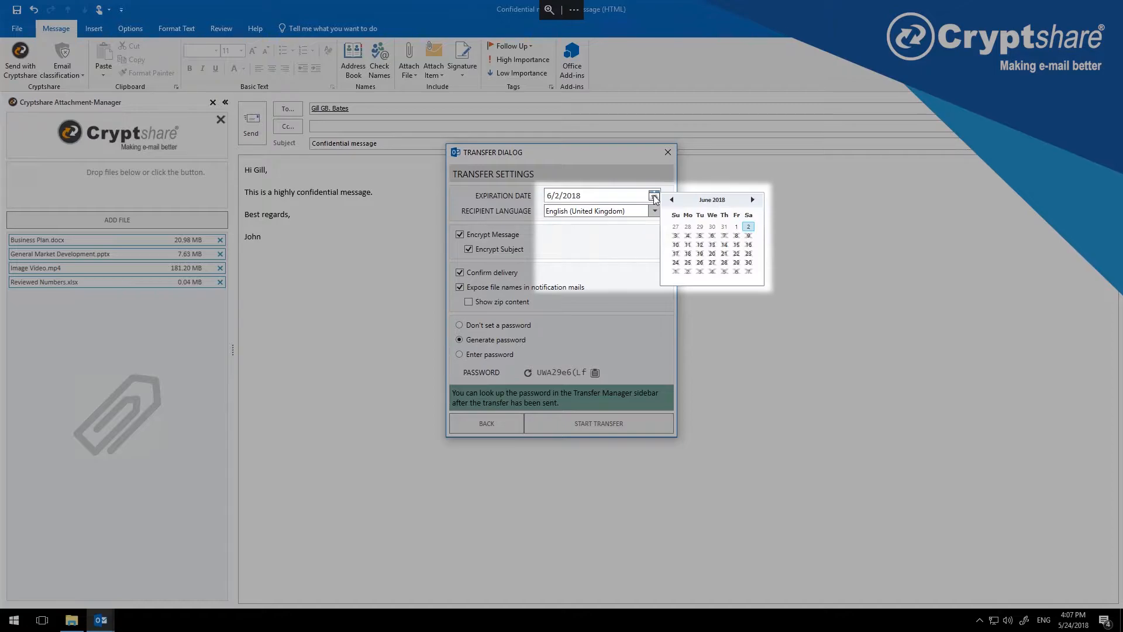
pyautogui.click(653, 196)
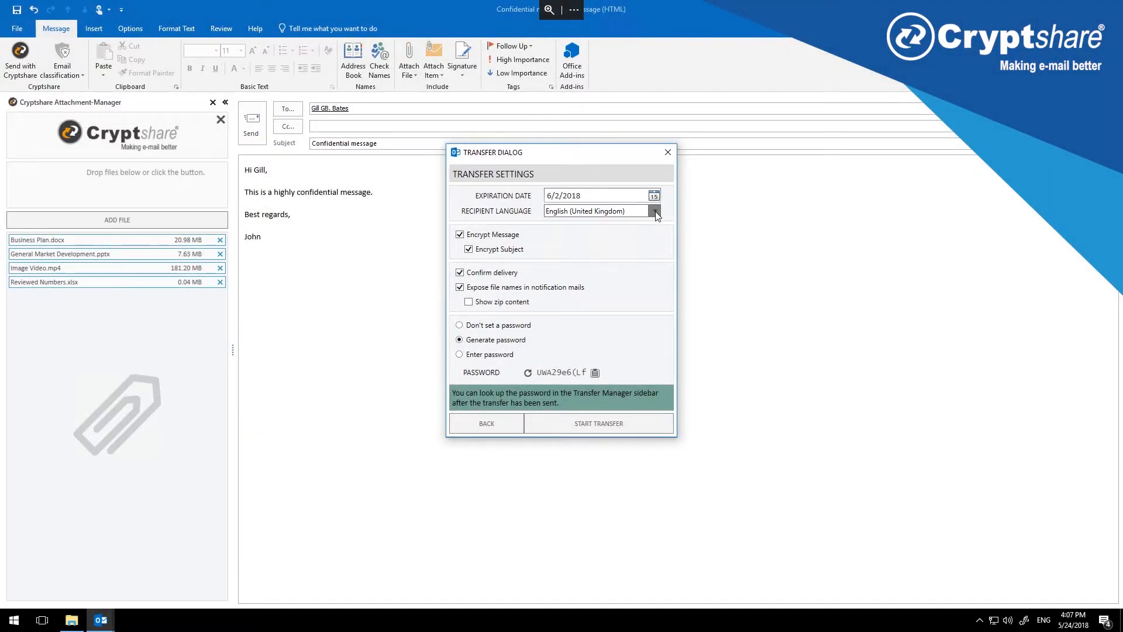
# Choose English (United Kingdom) as the recipient language.
pyautogui.click(652, 210)
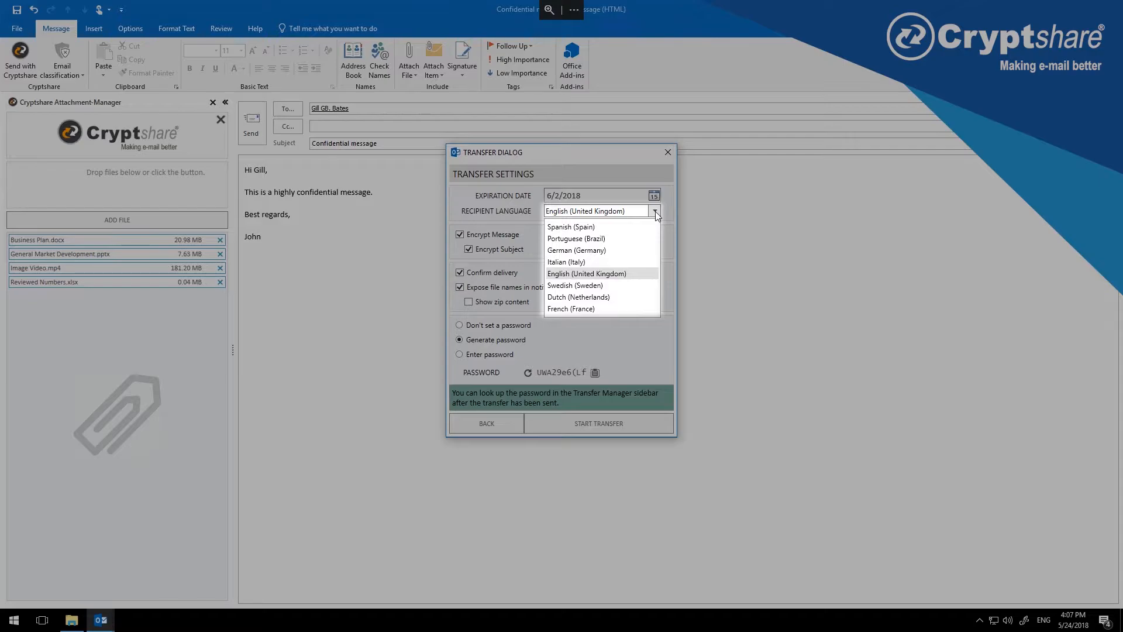
pyautogui.click(586, 273)
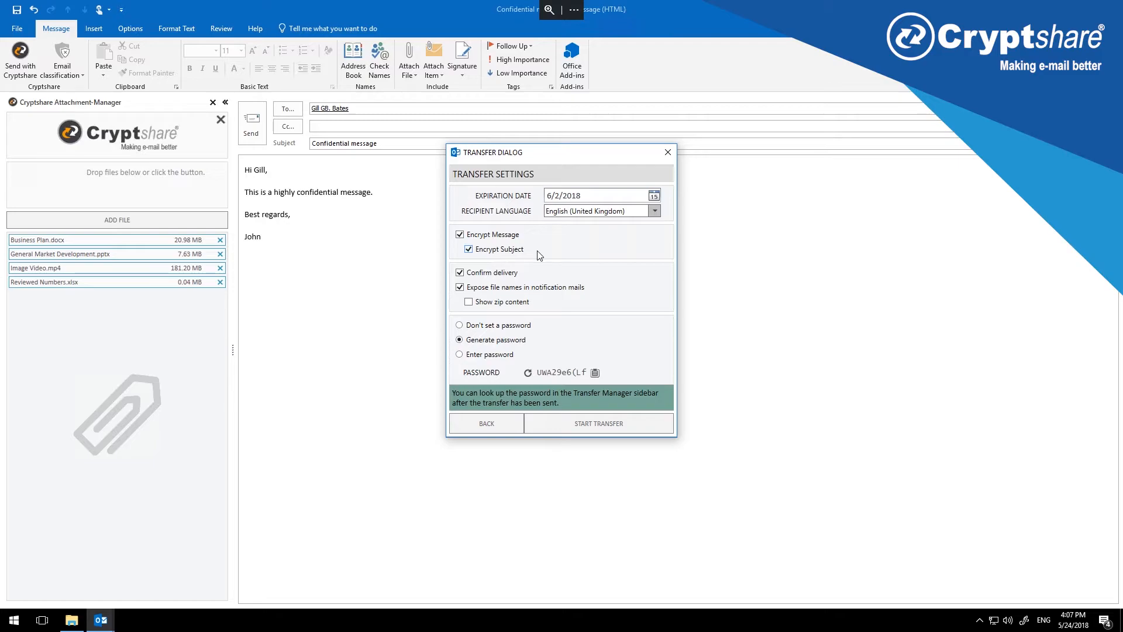
pyautogui.moveTo(540, 275)
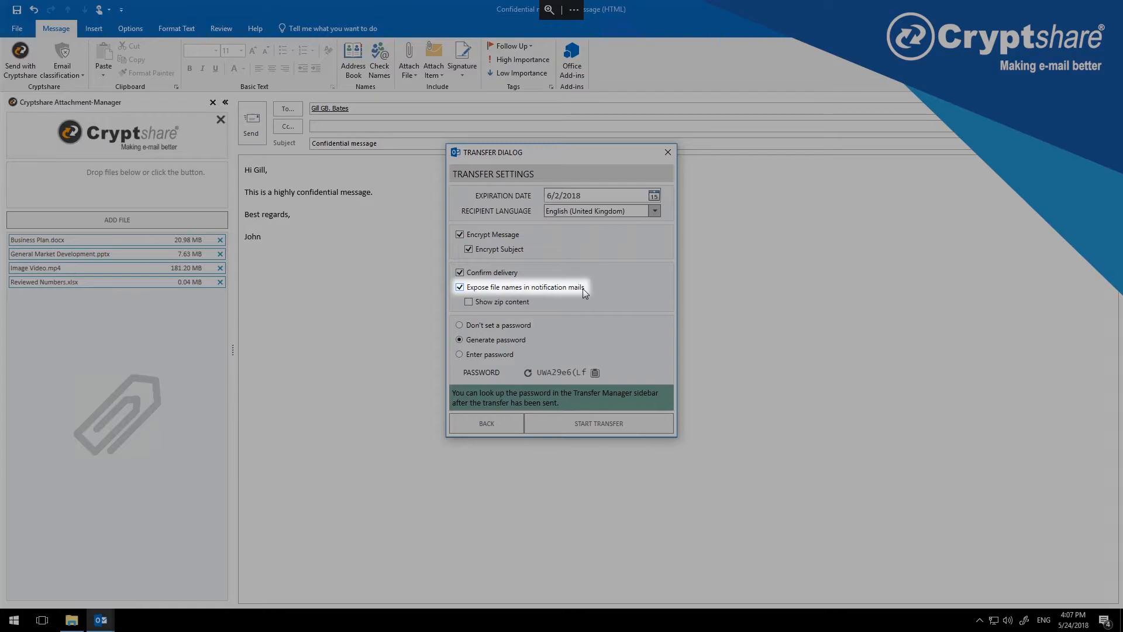
pyautogui.moveTo(580, 309)
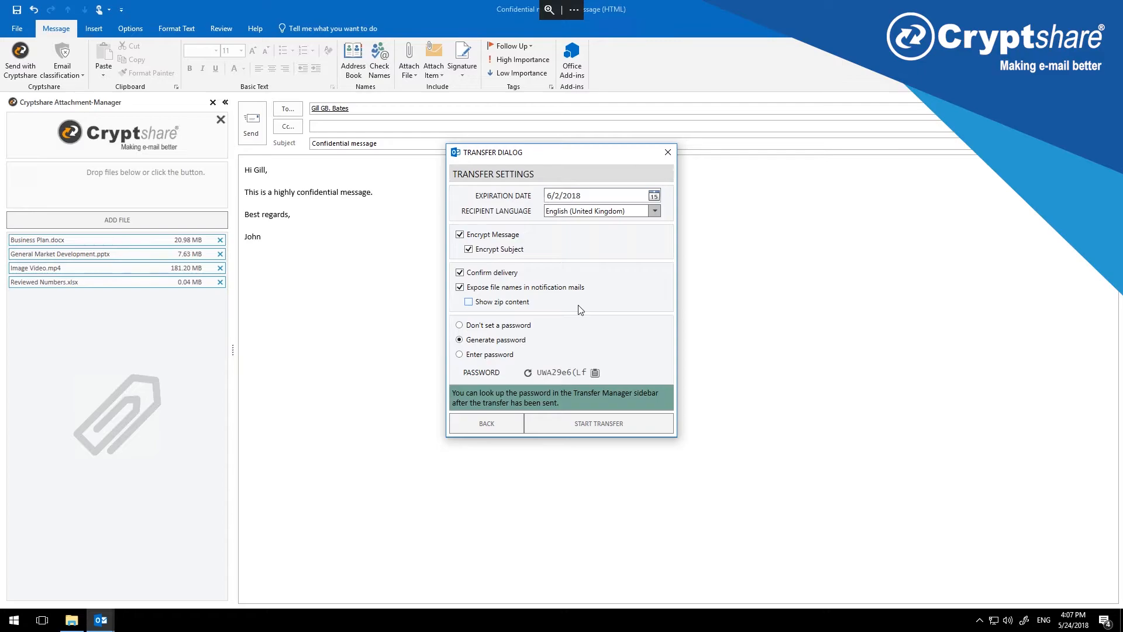
pyautogui.moveTo(575, 313)
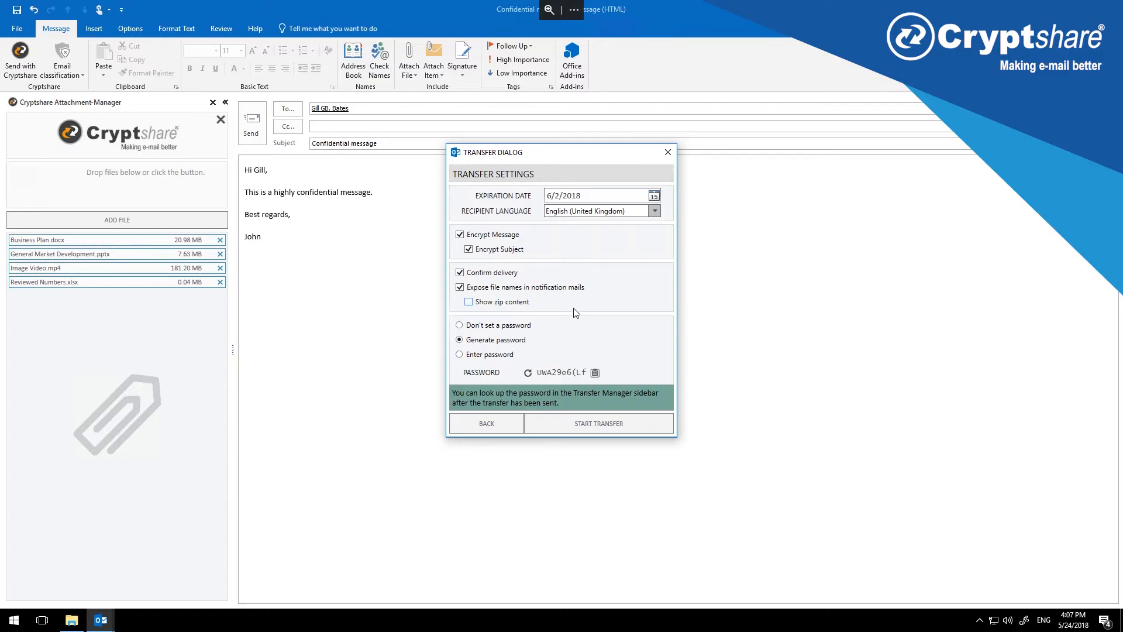
# Select 'Don't set a password', triggering the minimal-security warning.
pyautogui.click(458, 325)
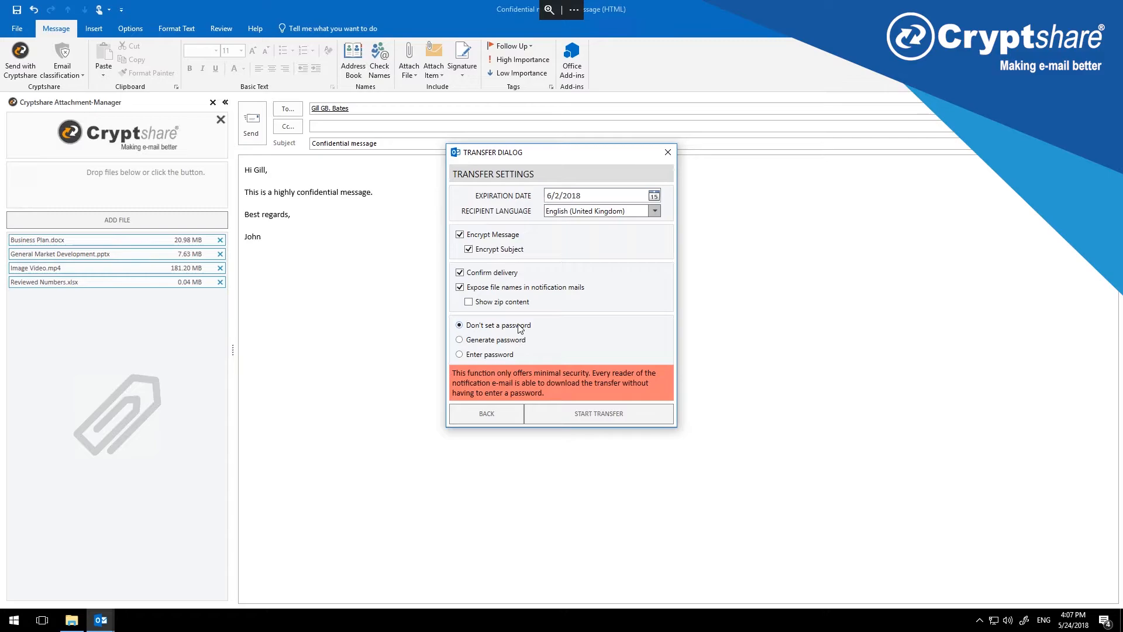
# Switch to a custom password rated GOOD and start the encrypted transfer.
pyautogui.click(458, 339)
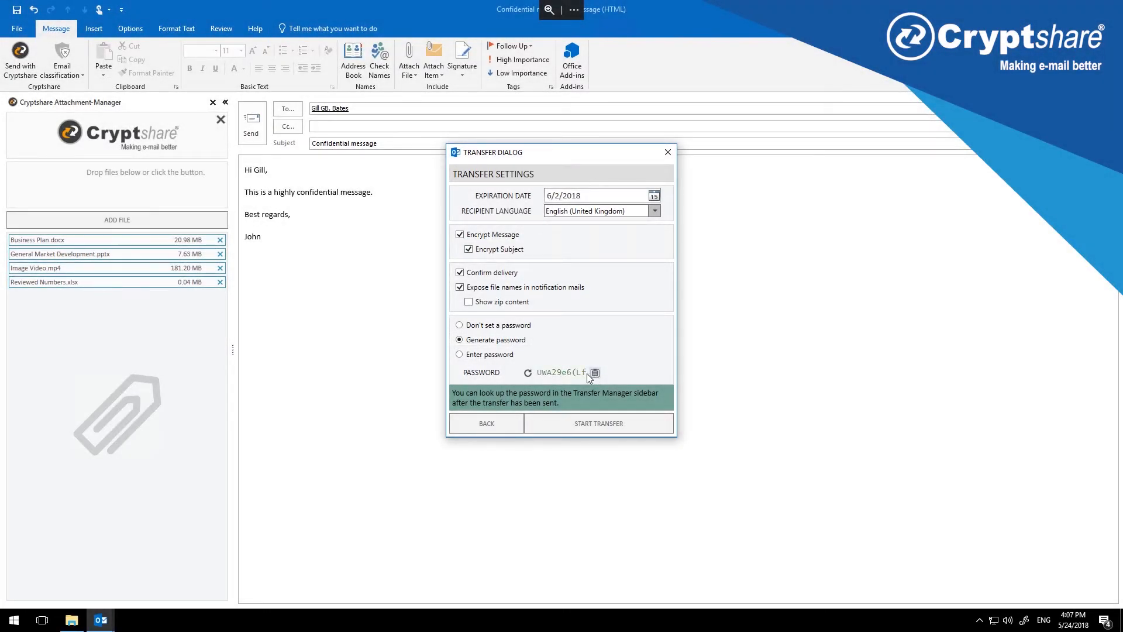
pyautogui.click(459, 353)
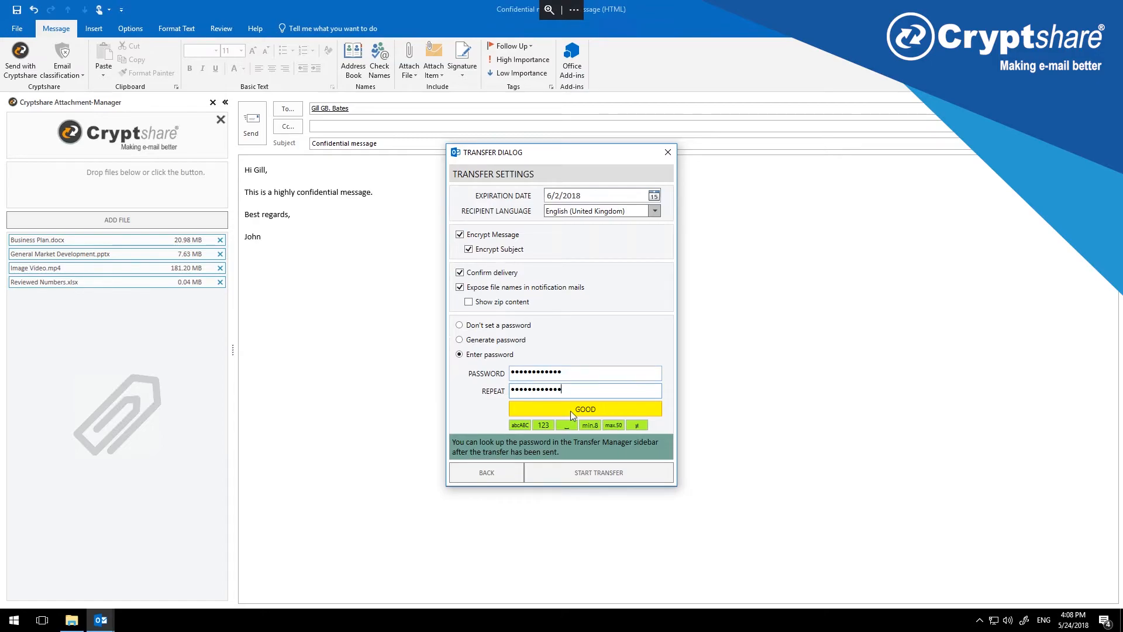
pyautogui.moveTo(599, 471)
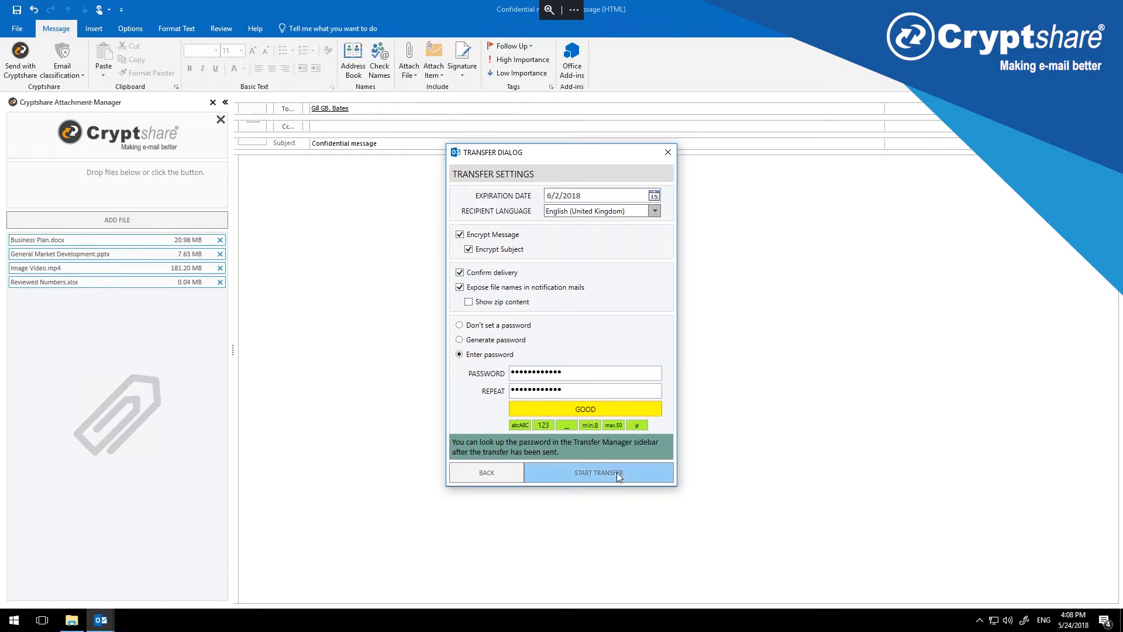
pyautogui.click(599, 472)
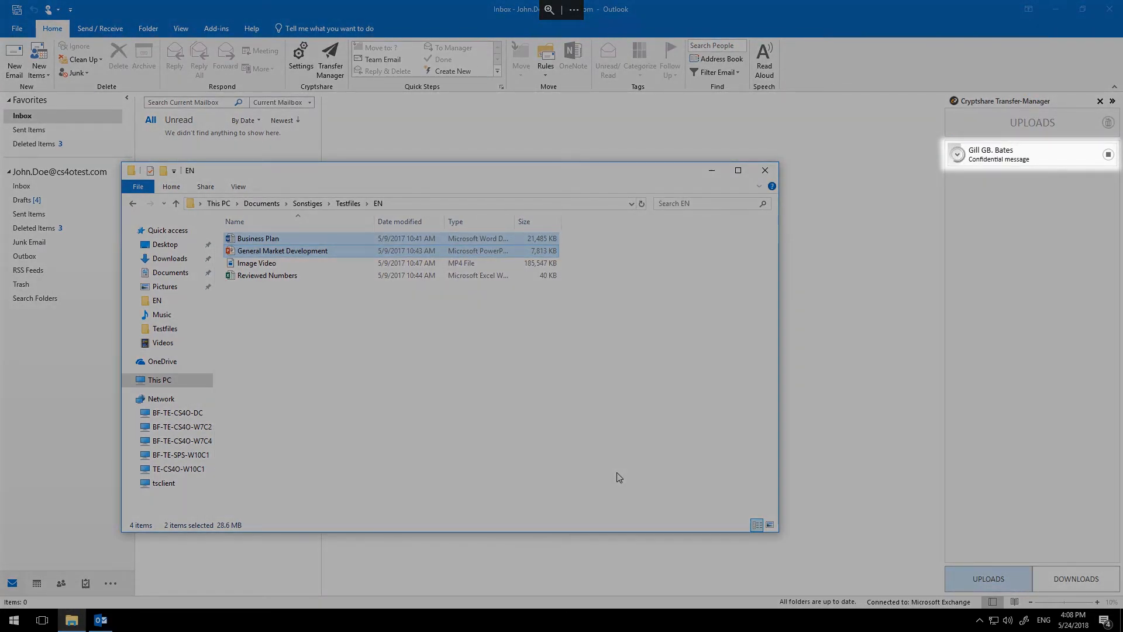
# Expand the sent Confidential message transfer in Uploads and reveal its password.
pyautogui.click(764, 170)
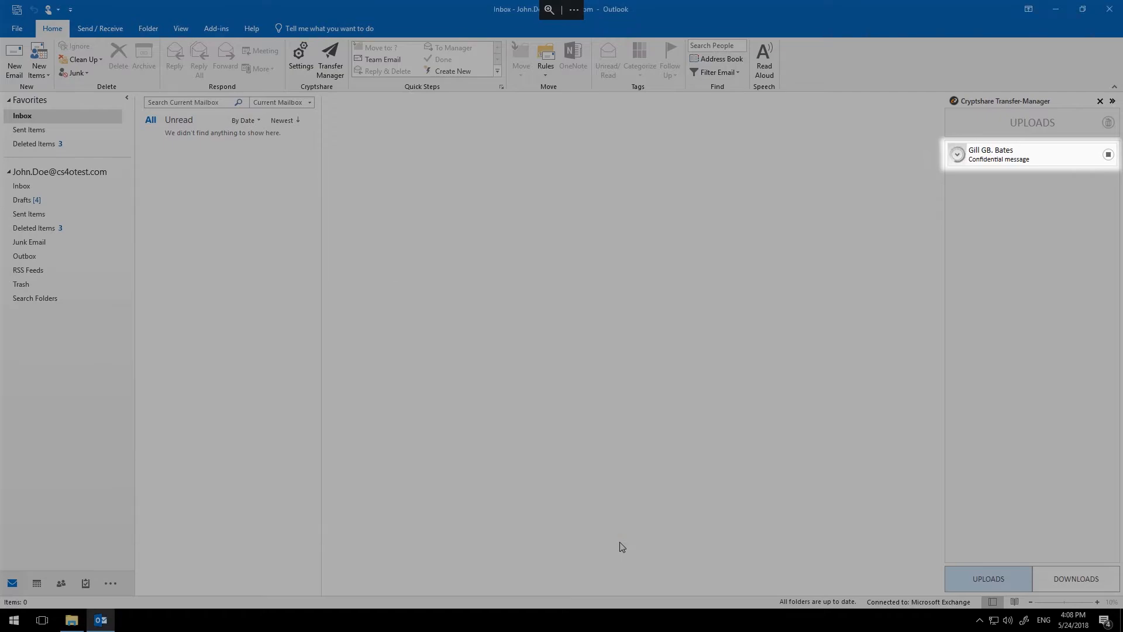
pyautogui.moveTo(974, 181)
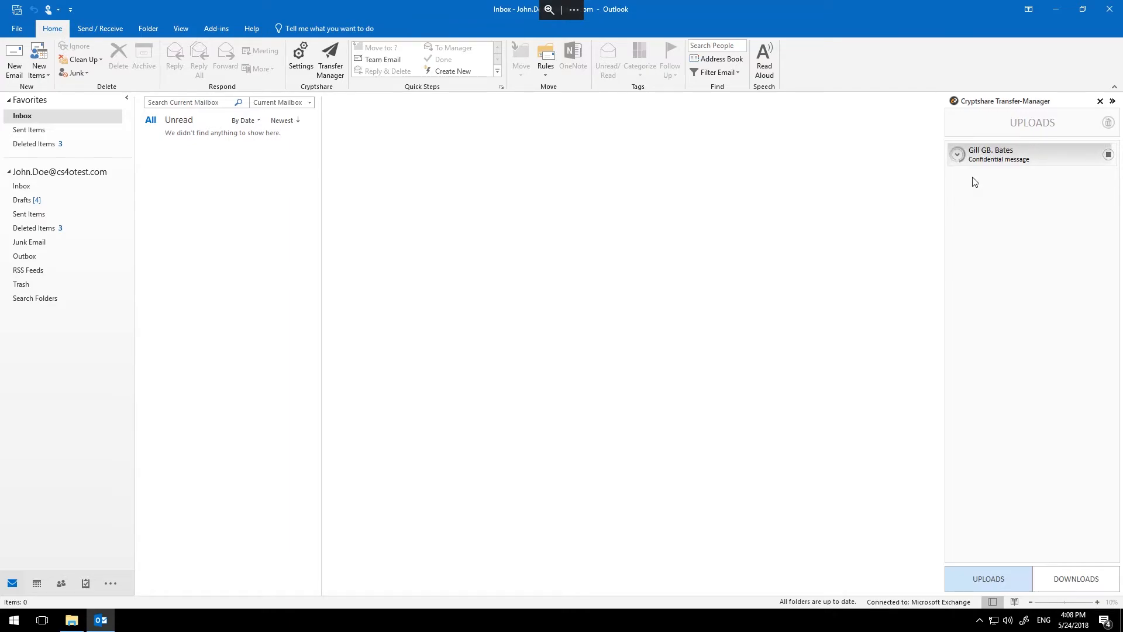
pyautogui.click(958, 154)
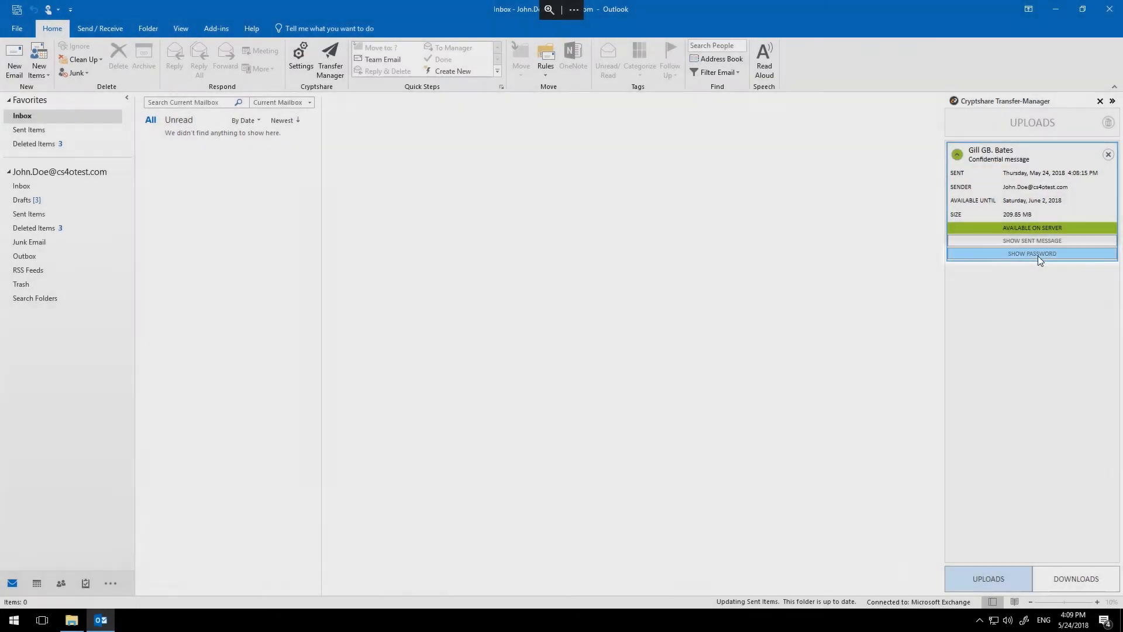
pyautogui.click(1032, 254)
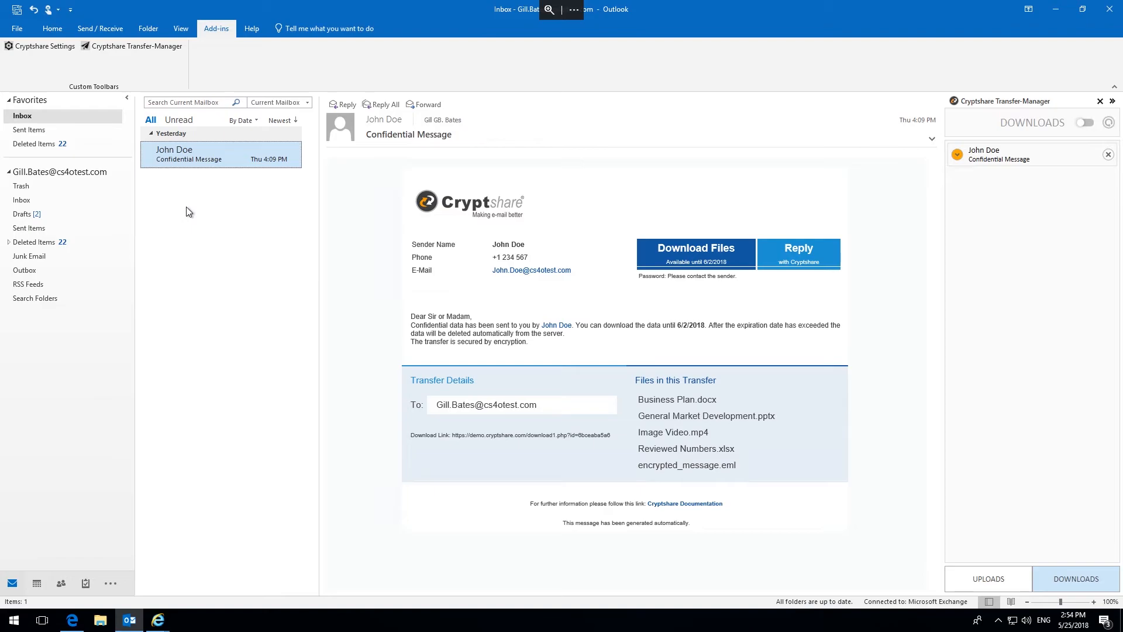
pyautogui.moveTo(201, 192)
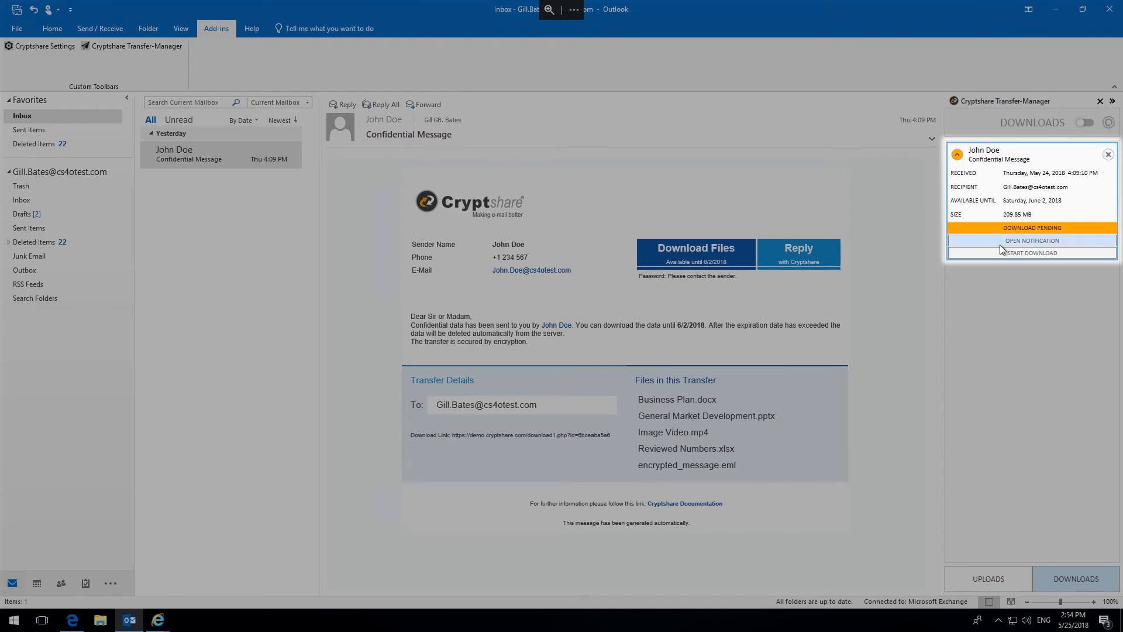
# Start downloading the received Confidential Message transfer with its password filled in.
pyautogui.click(1030, 253)
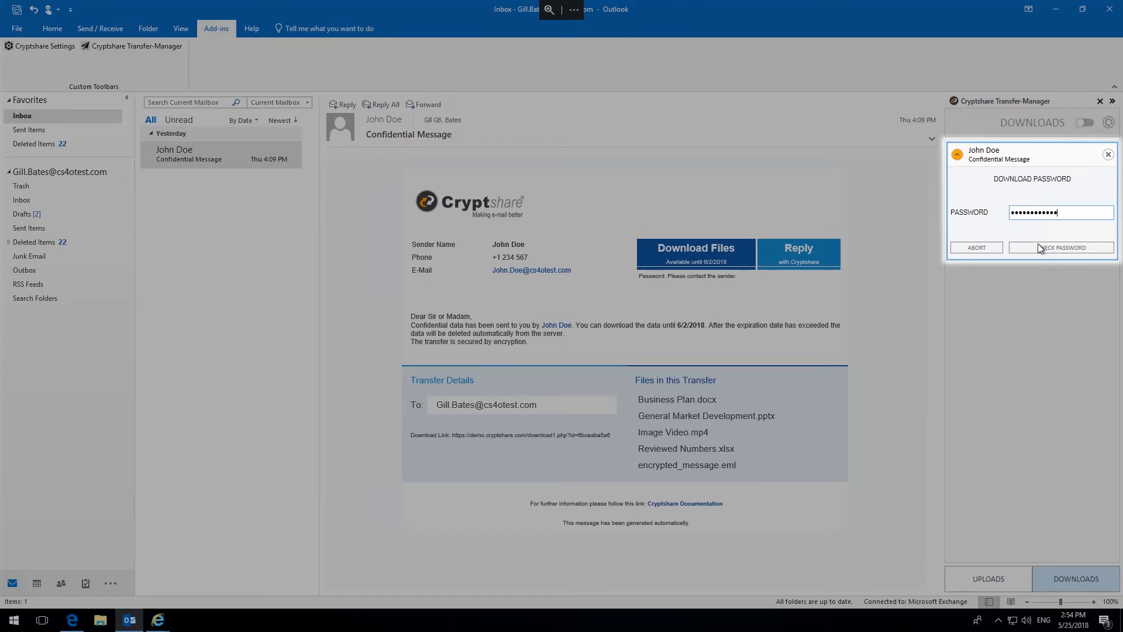
# Check the password and download, importing the encrypted message, adding files and deleting the notification.
pyautogui.click(1060, 246)
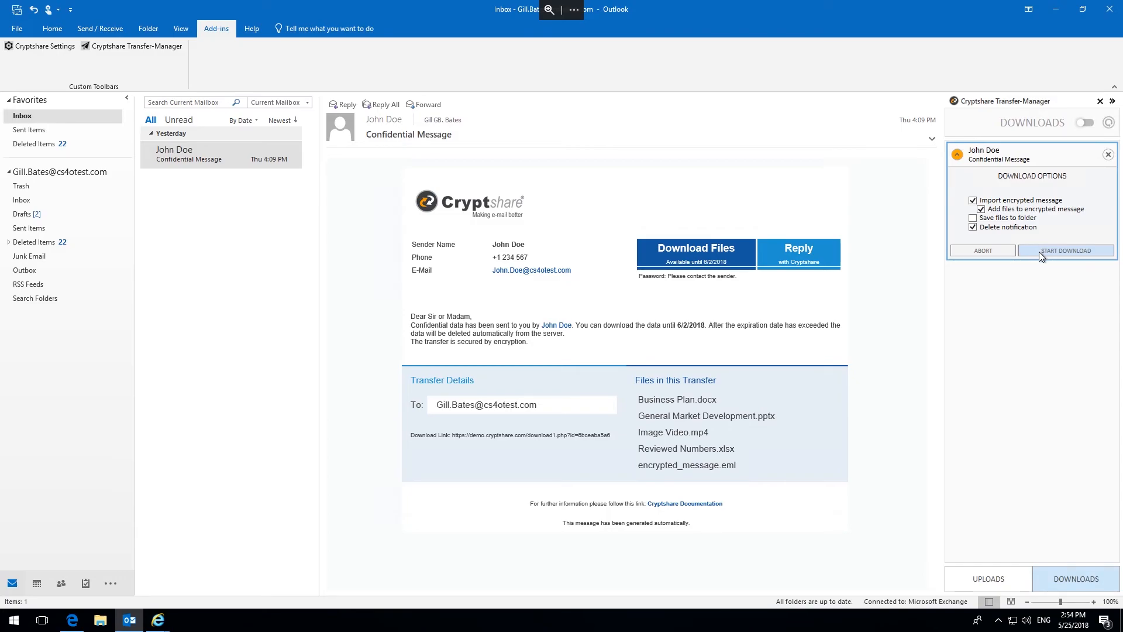
pyautogui.click(1067, 250)
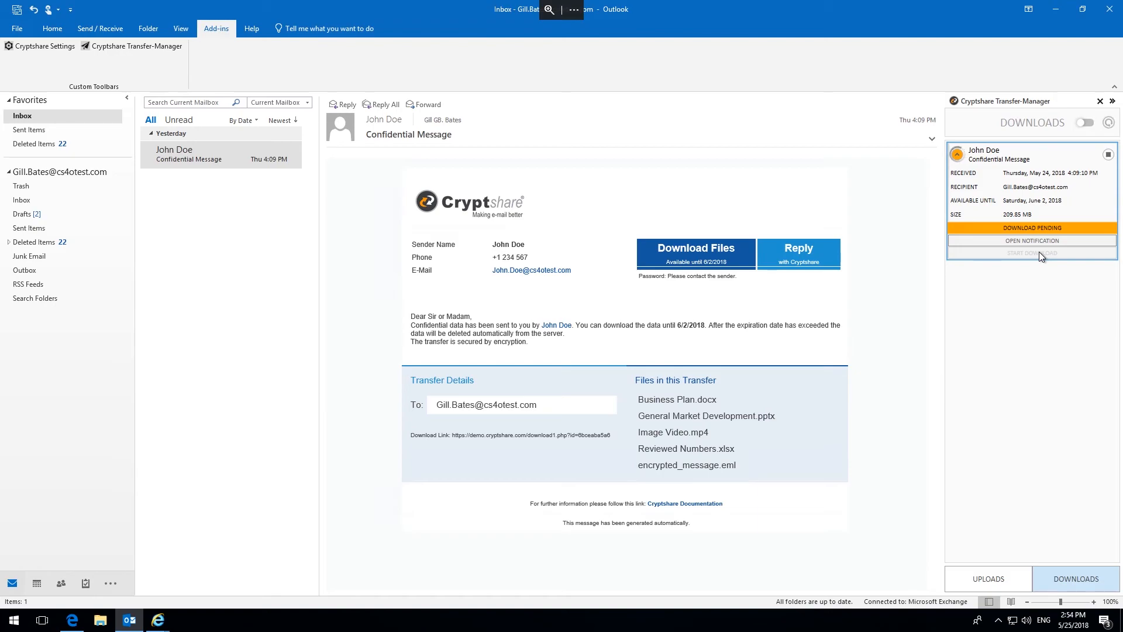
pyautogui.click(1032, 253)
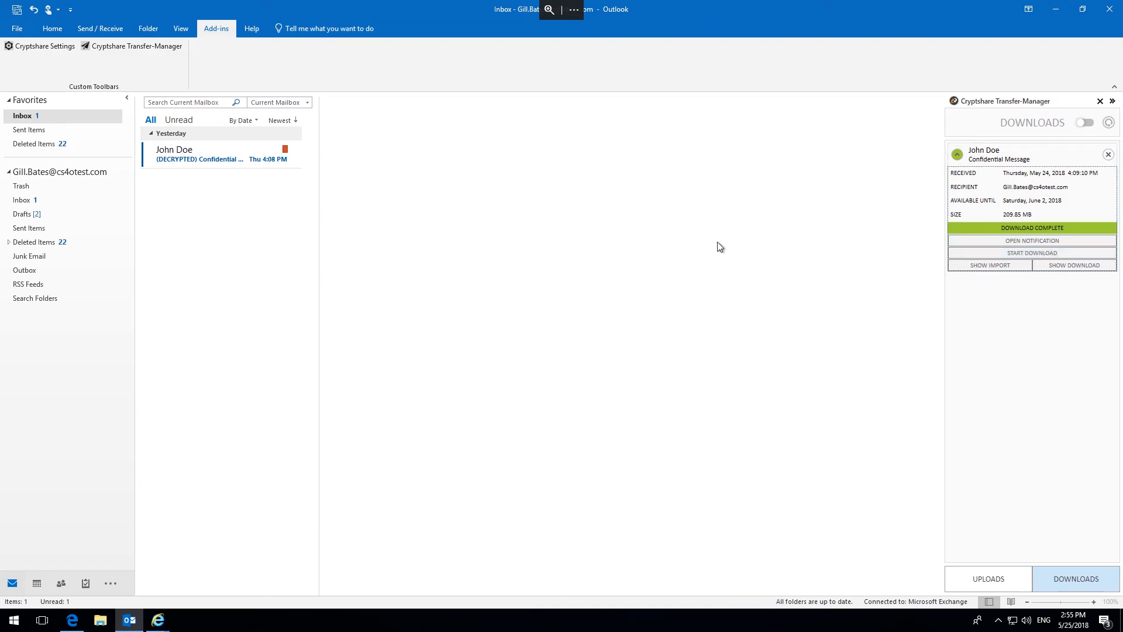
# Show the (DECRYPTED) Confidential message with its list of stored files in the reading pane.
pyautogui.click(215, 154)
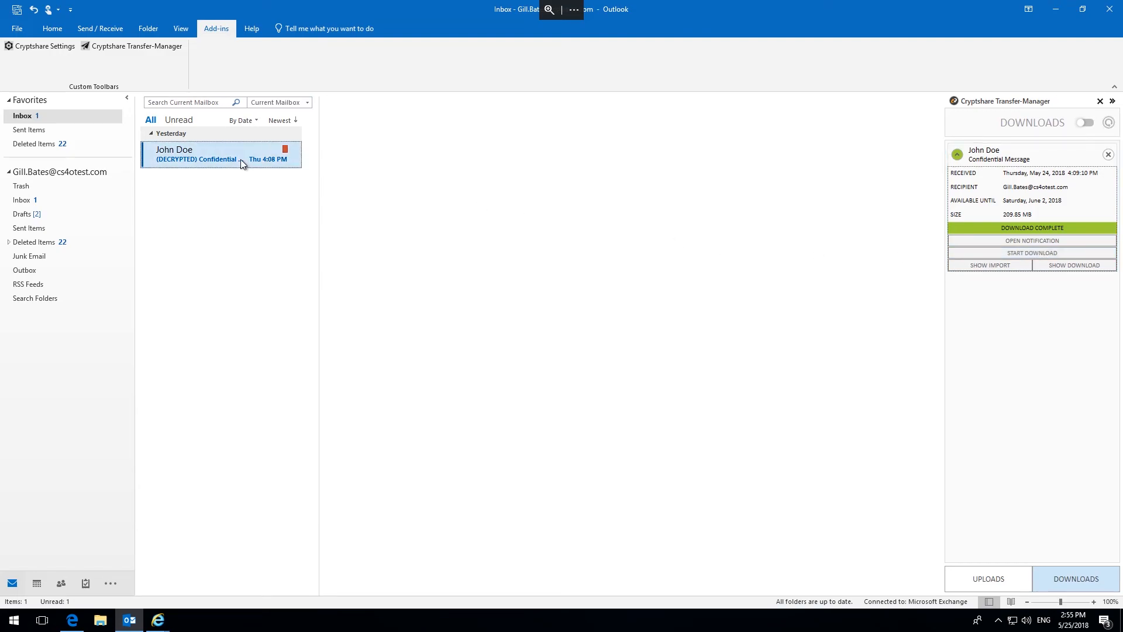
pyautogui.click(209, 155)
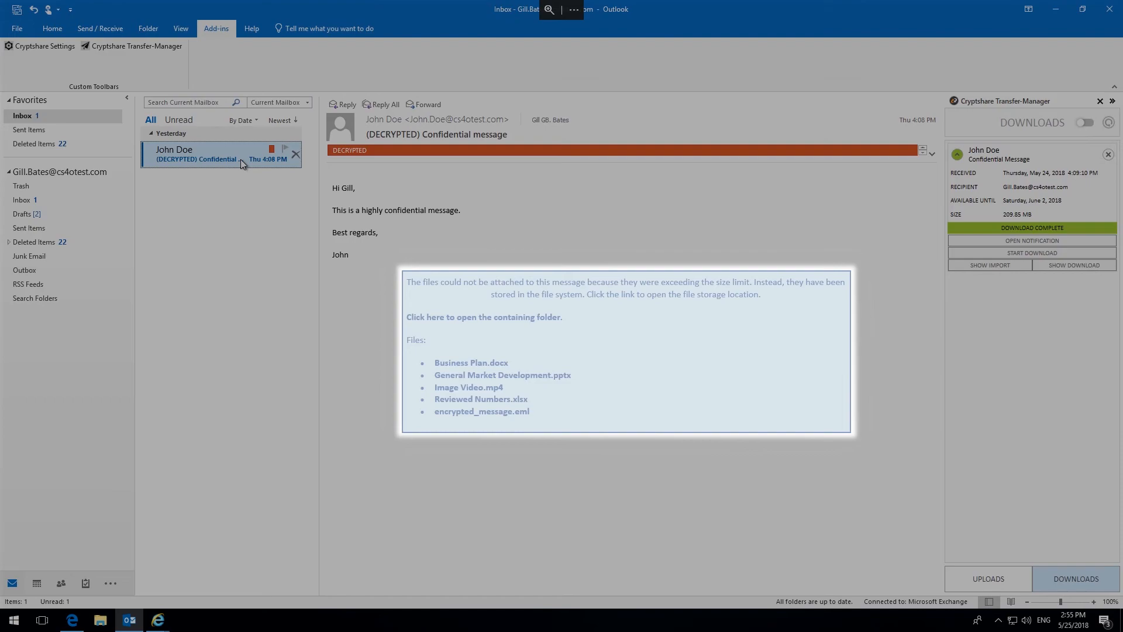